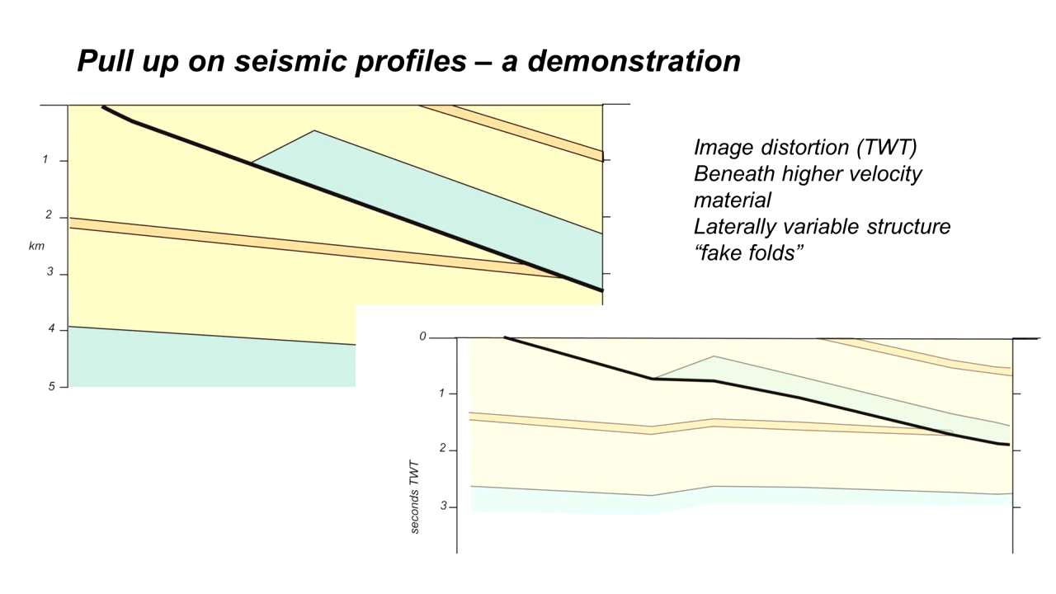
key("right")
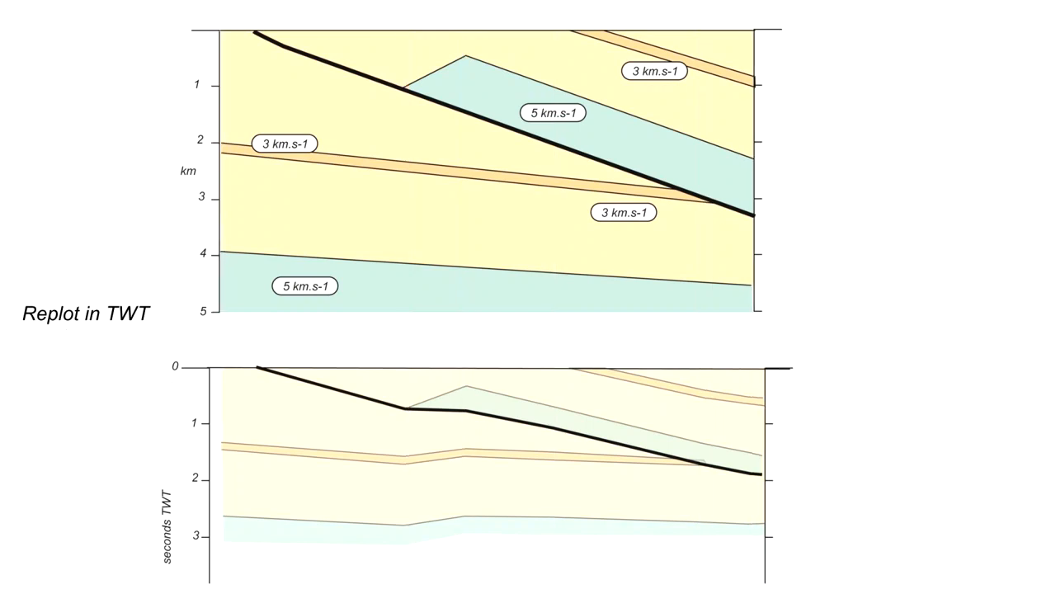
mouse_move(549, 141)
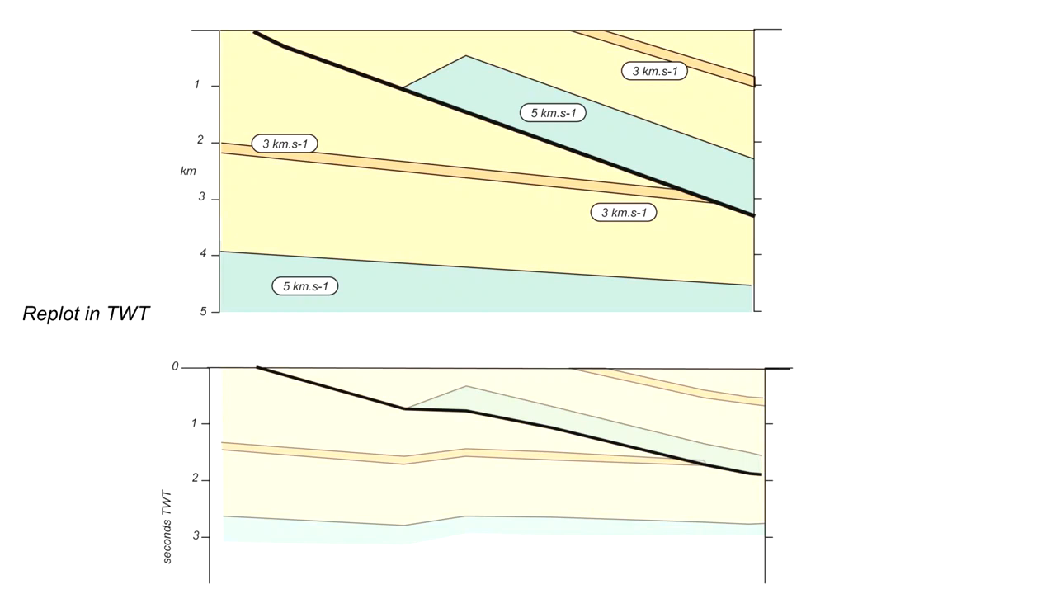
key("Right")
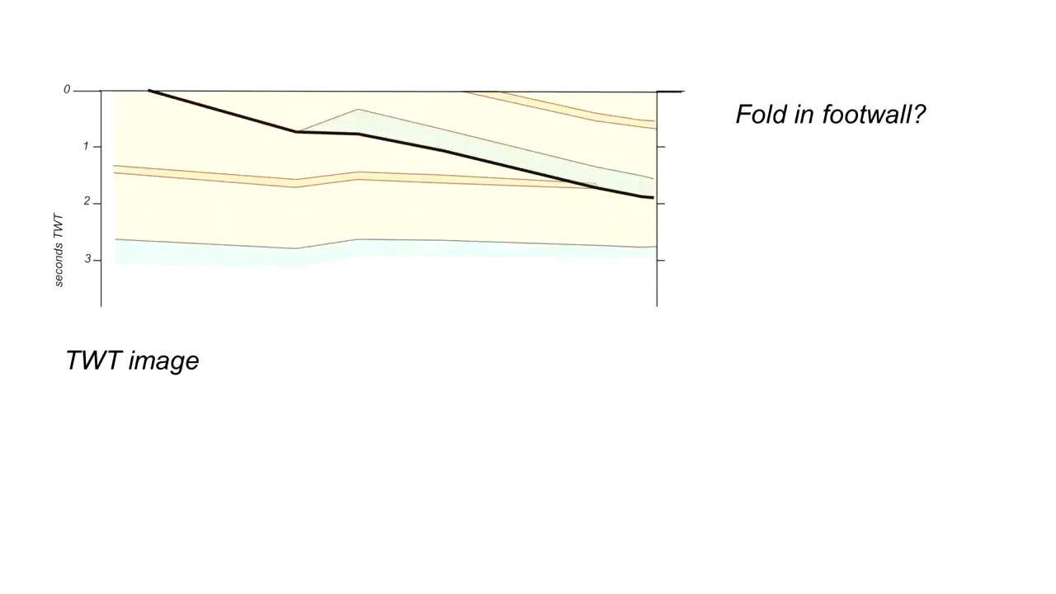